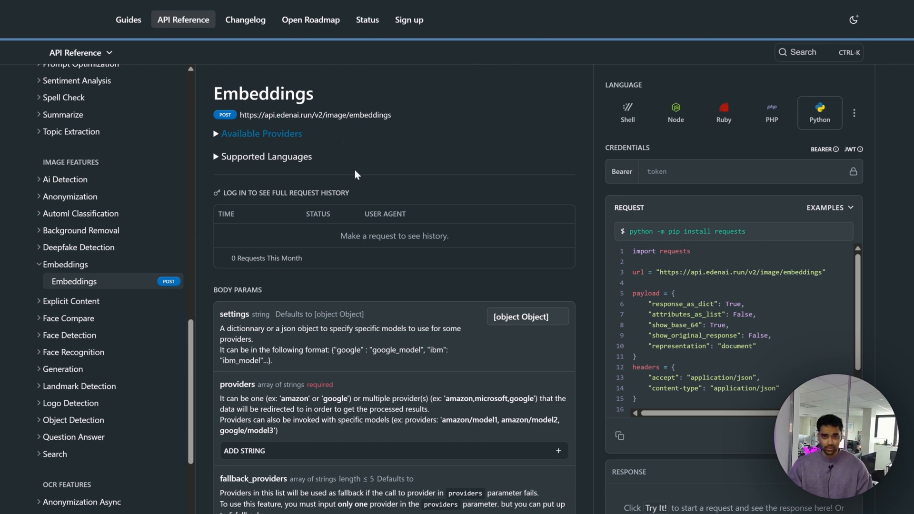
Step: Scroll the Embeddings reference to its settings, providers and fallback_providers body parameters
scroll(down, 3)
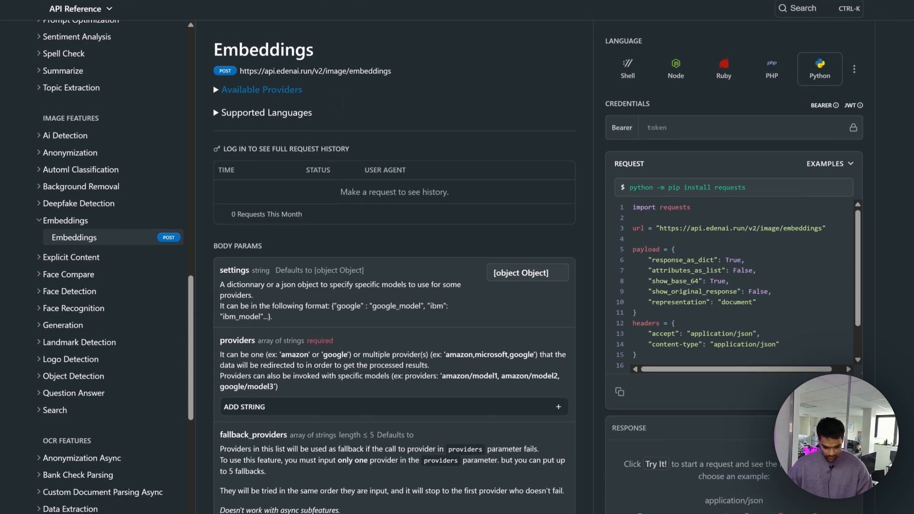
scroll(down, 3)
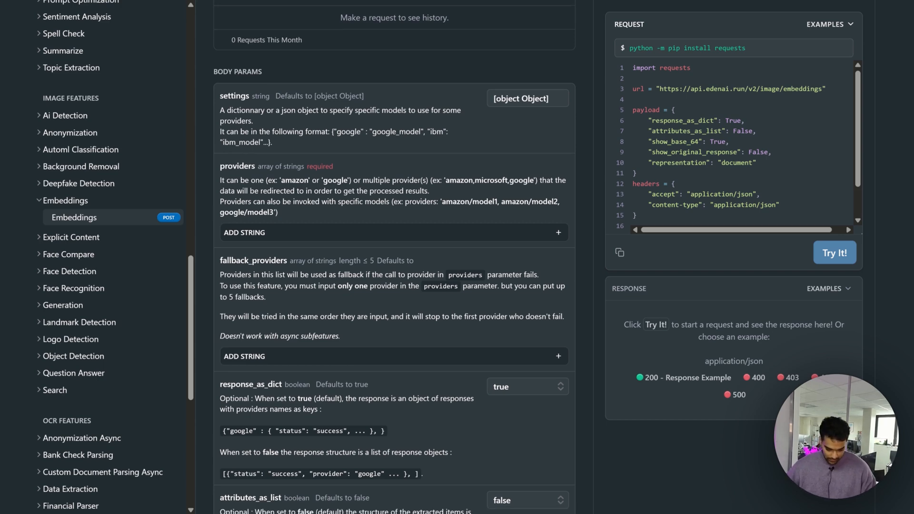
Step: Scroll past the boolean options to the file, file_url and representation parameters
scroll(down, 3)
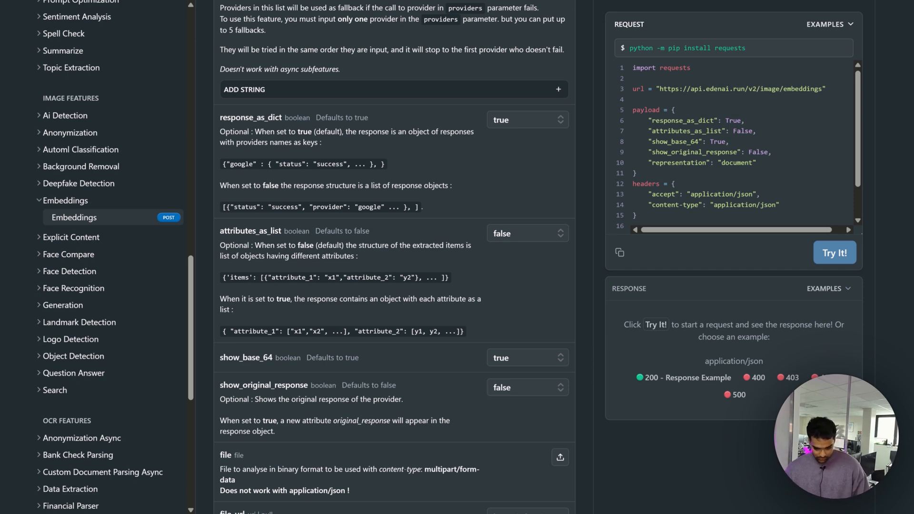
scroll(down, 3)
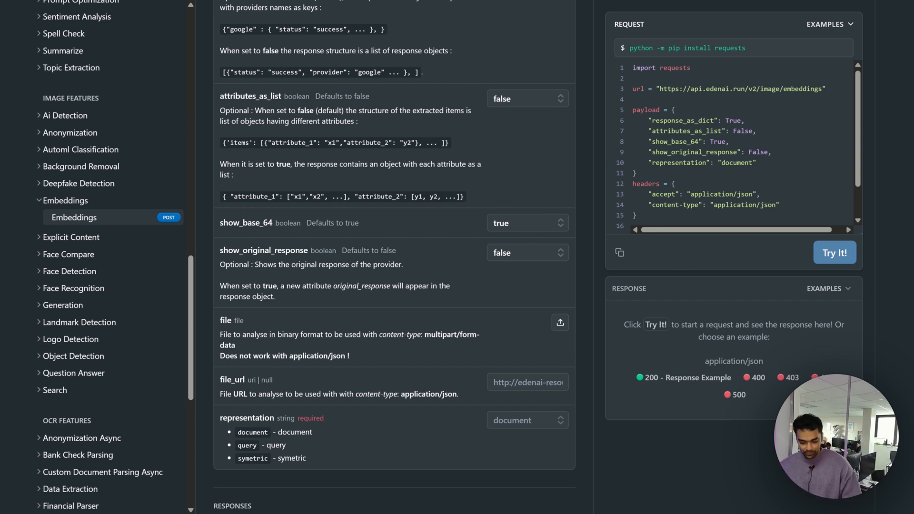
Step: Review the Embeddings responses 200, 400, 403 and 404, then return to the page header
scroll(down, 3)
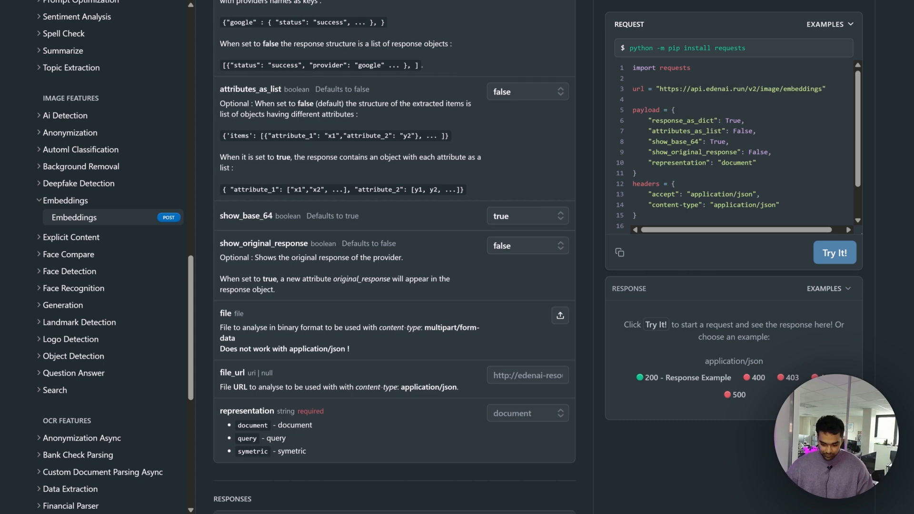
scroll(down, 3)
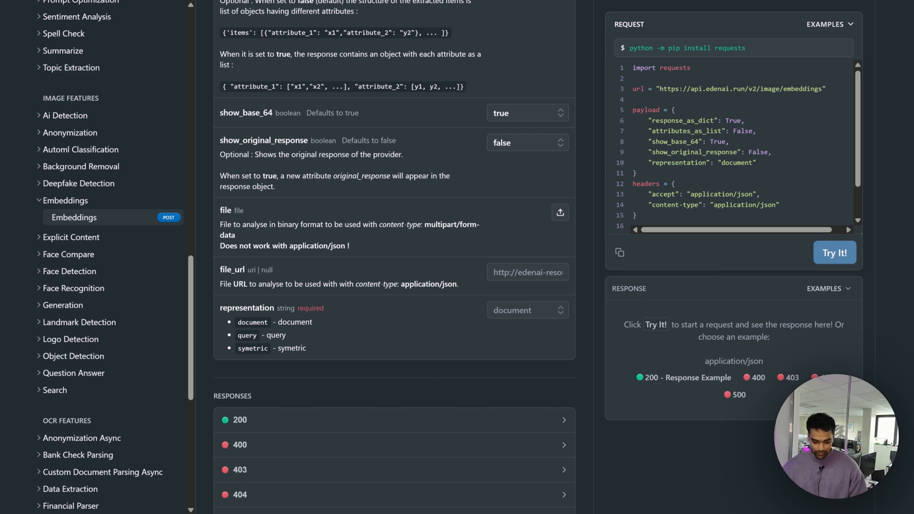
scroll(down, 3)
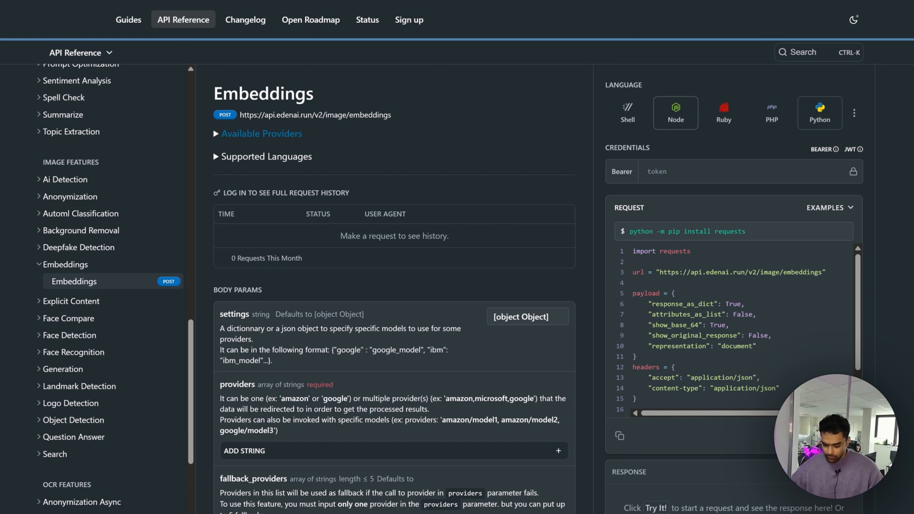
click(675, 112)
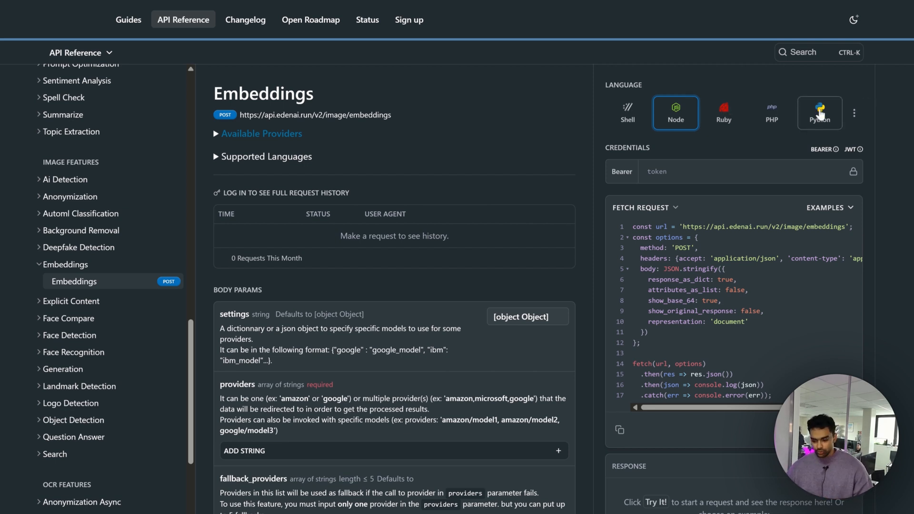
click(819, 113)
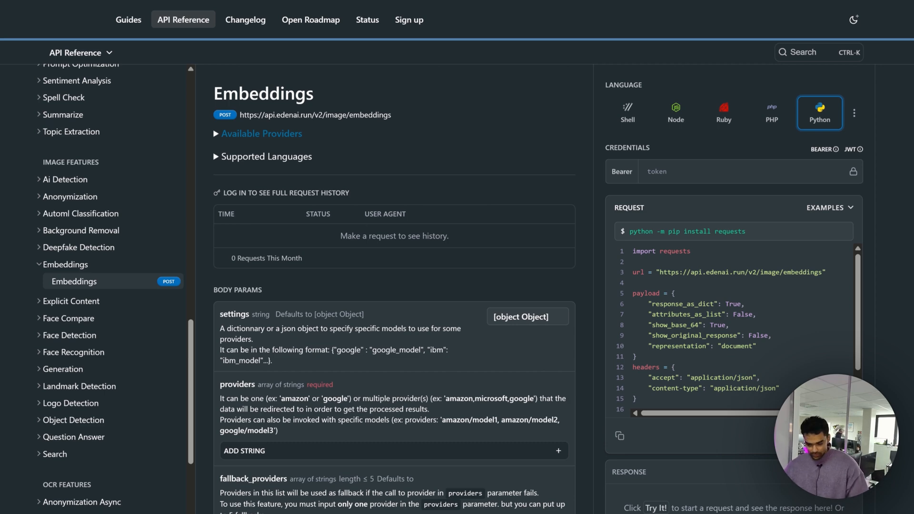
scroll(down, 3)
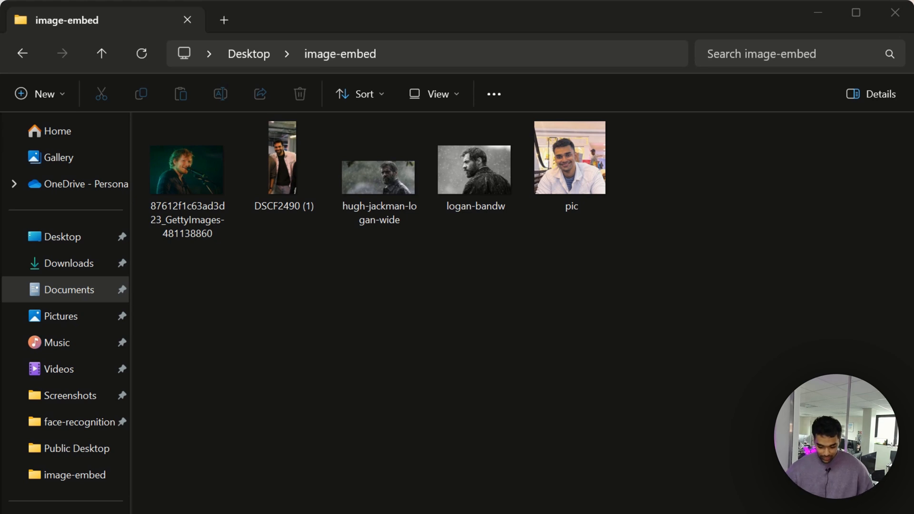
Step: Select the pic photo among the five images in Desktop's image-embed folder
click(570, 157)
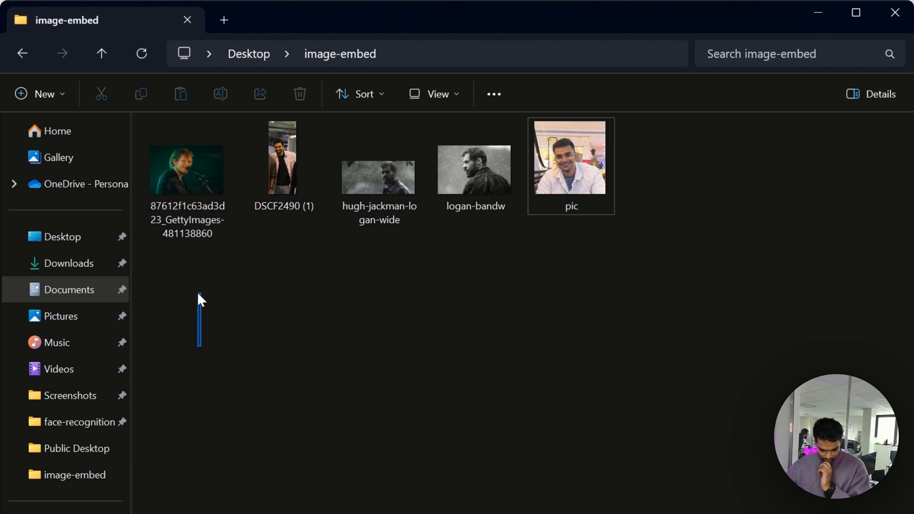
mouse_move(199, 210)
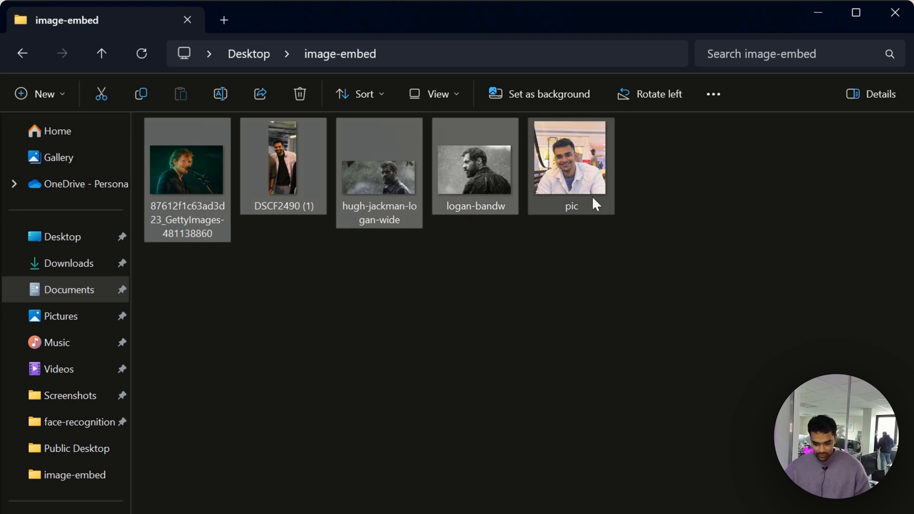
click(570, 151)
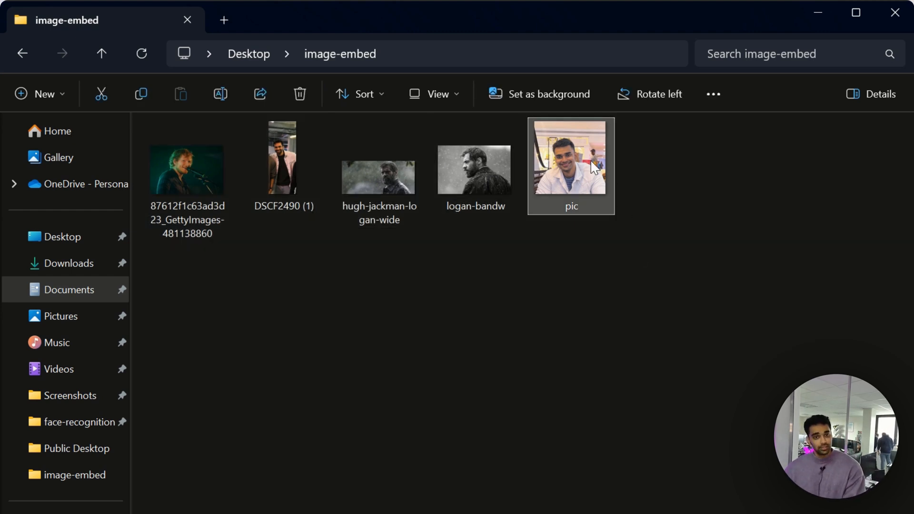
mouse_move(563, 288)
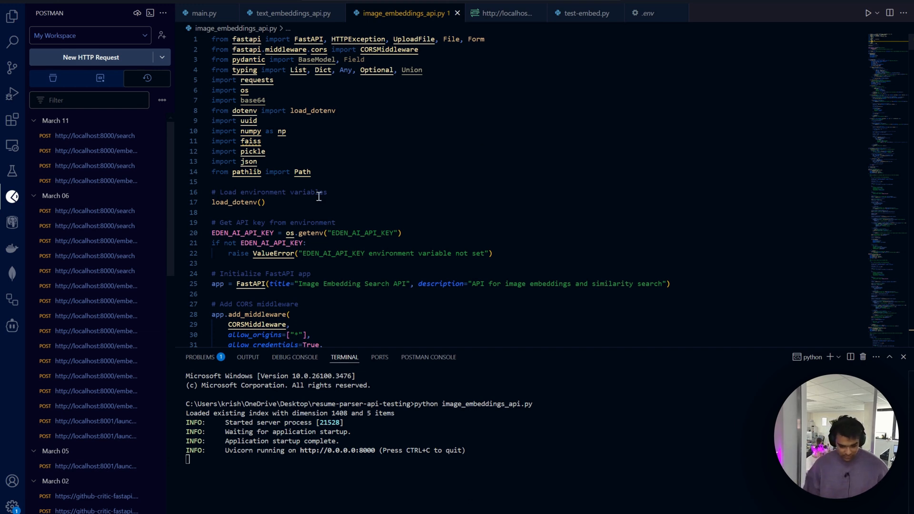
scroll(down, 3)
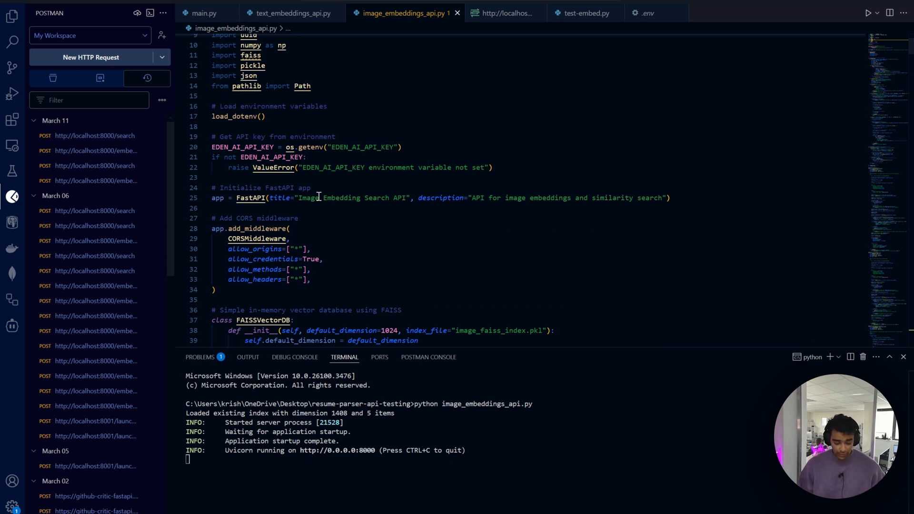
scroll(down, 3)
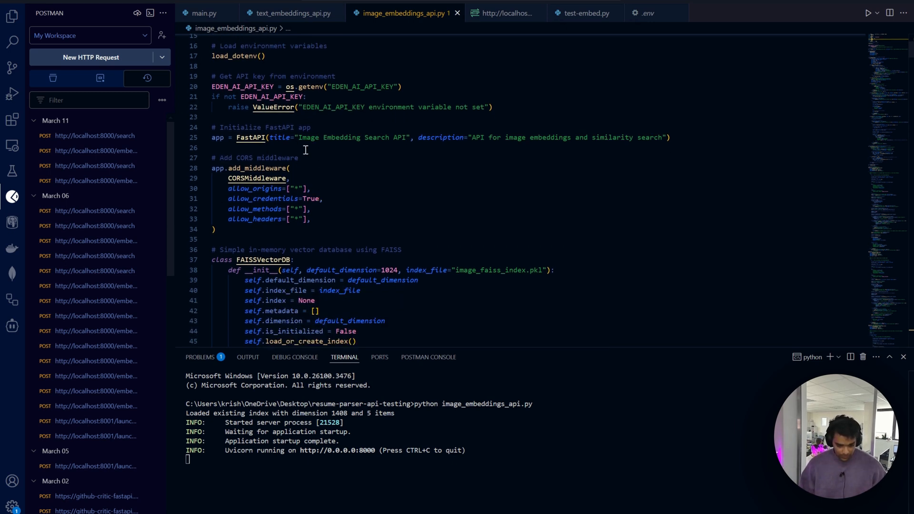
scroll(down, 3)
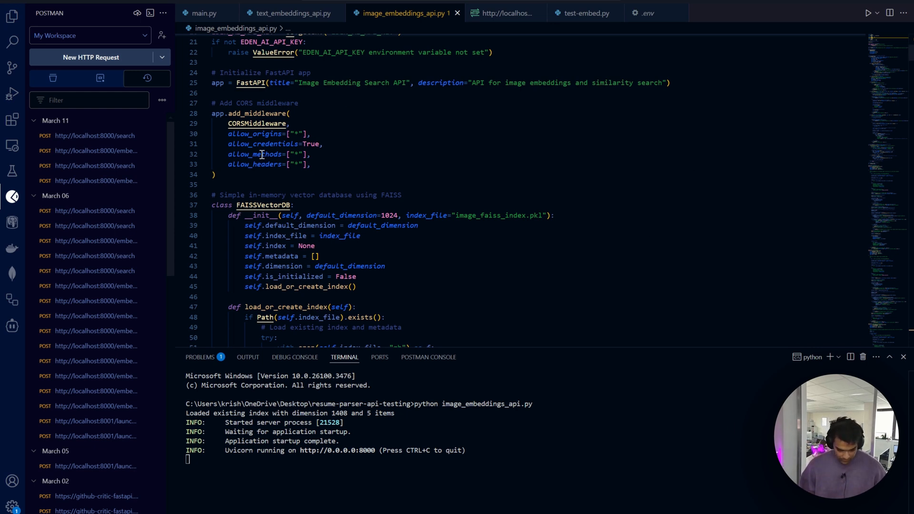
scroll(down, 3)
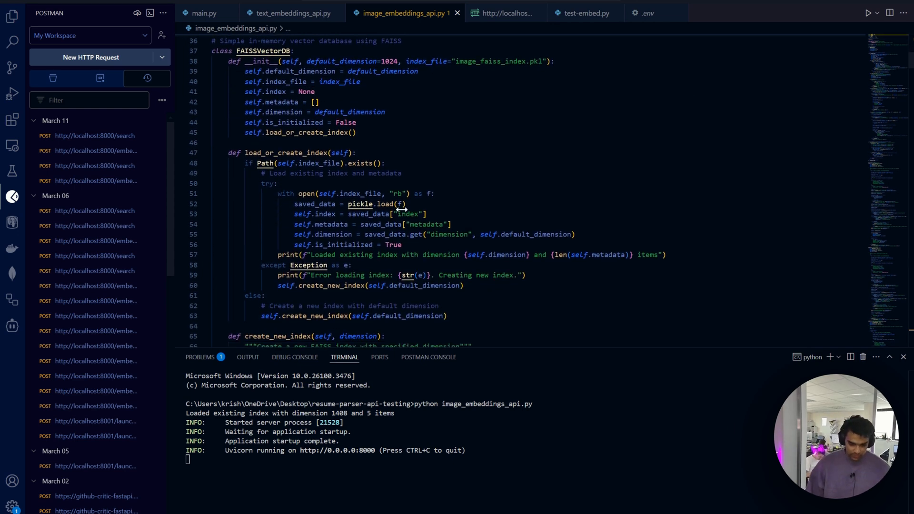
mouse_move(640, 185)
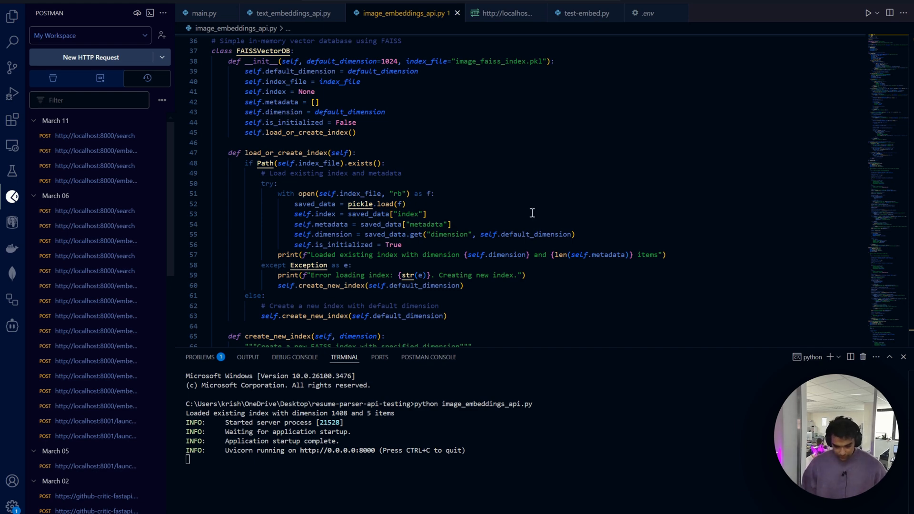
scroll(down, 3)
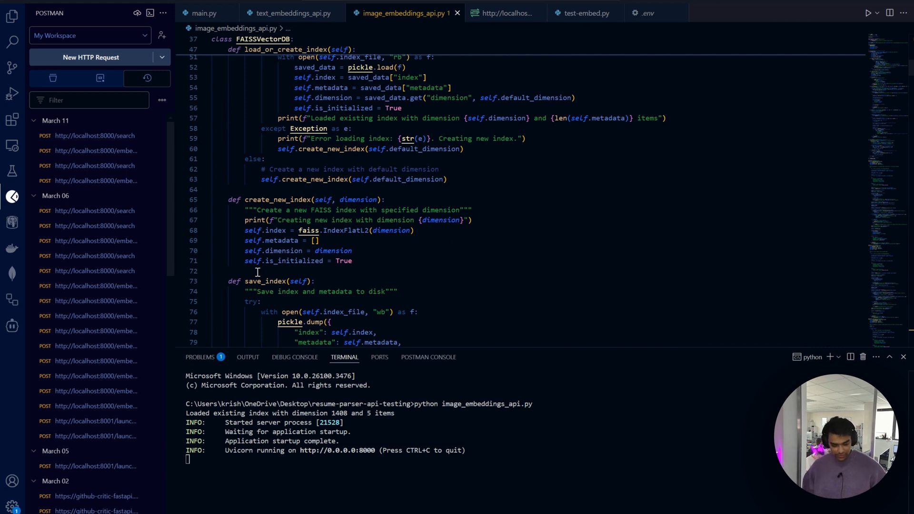
scroll(down, 3)
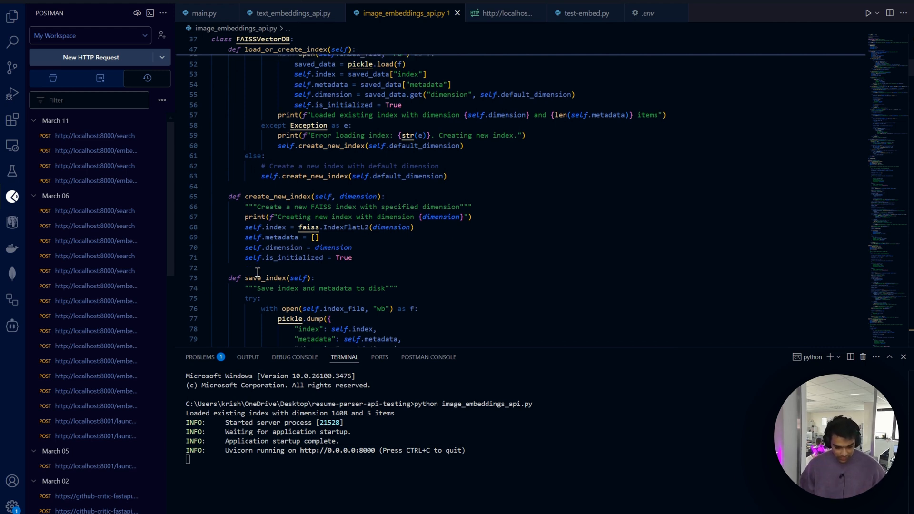
scroll(down, 3)
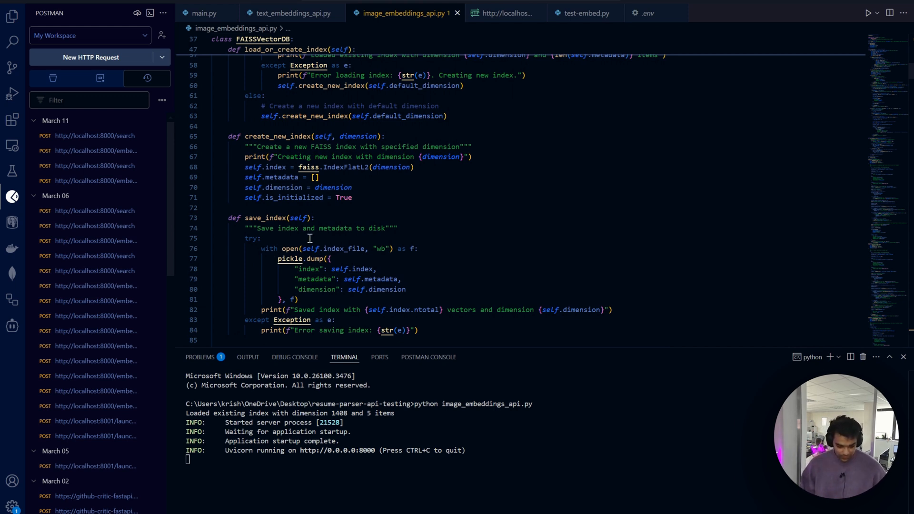
scroll(down, 3)
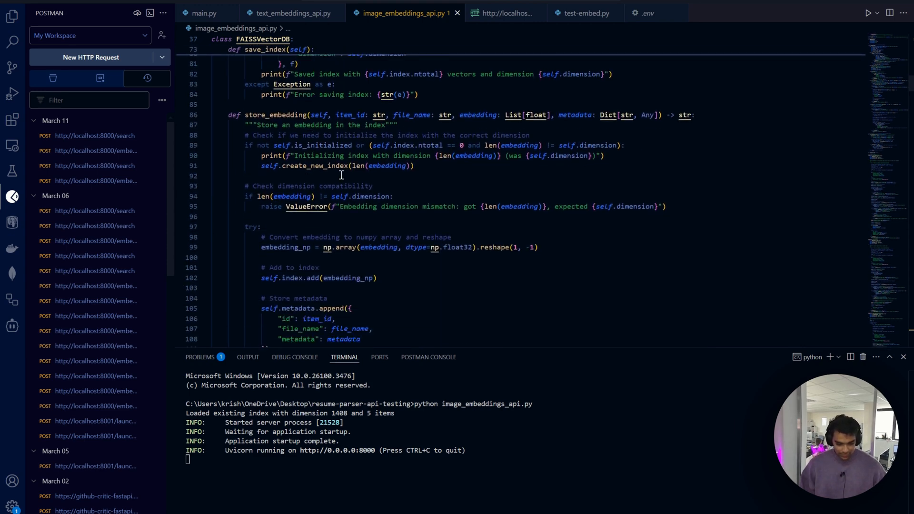
mouse_move(637, 274)
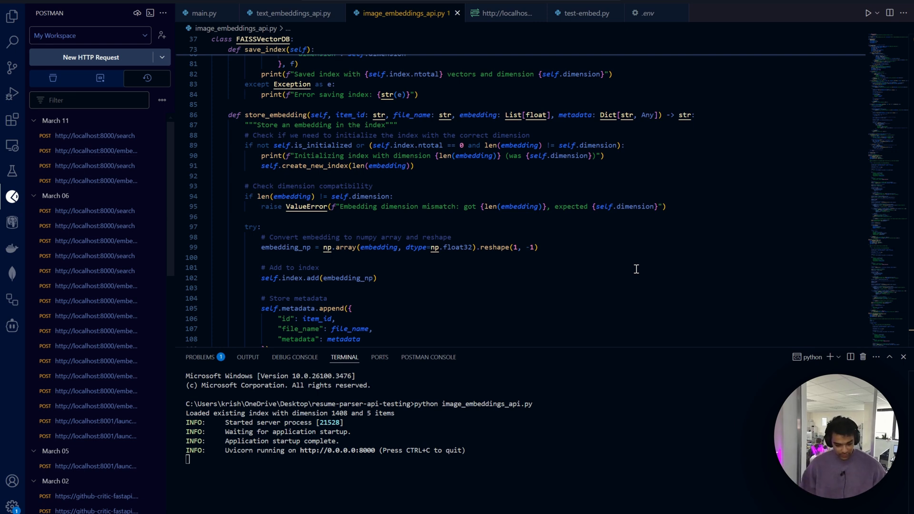
mouse_move(328, 297)
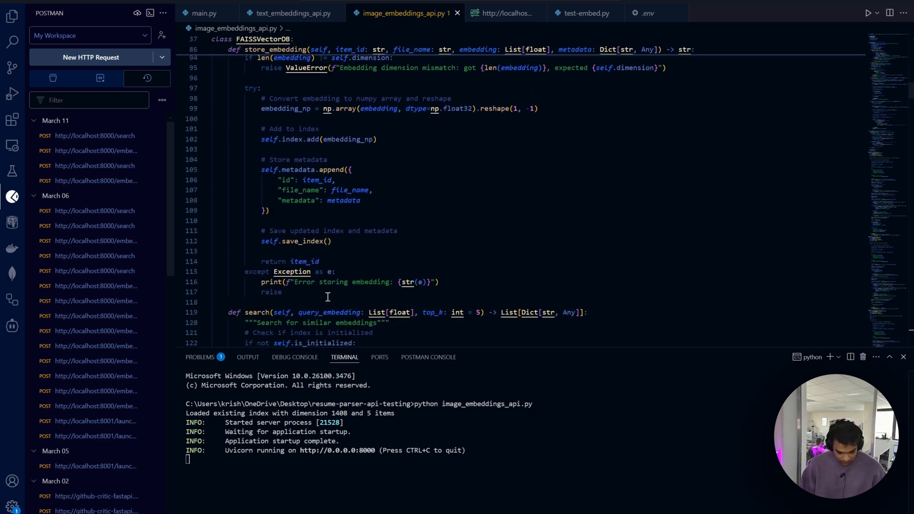
scroll(down, 3)
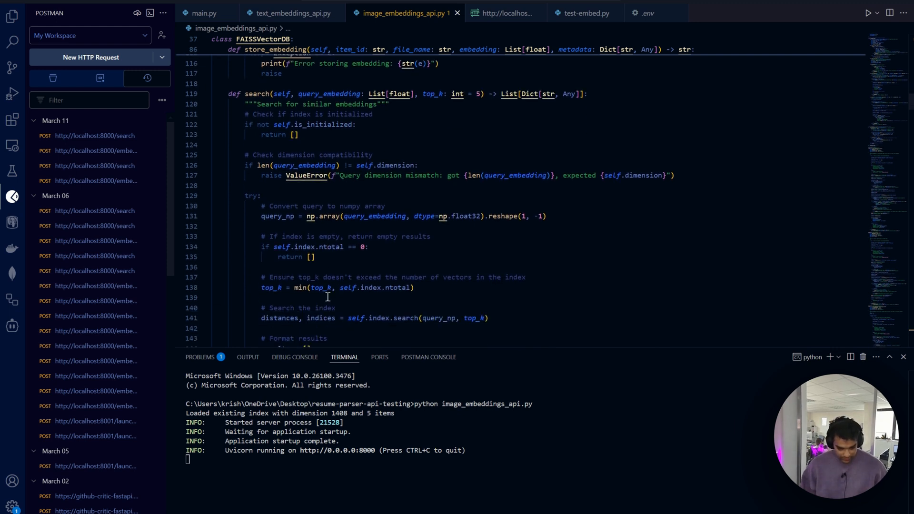
scroll(down, 3)
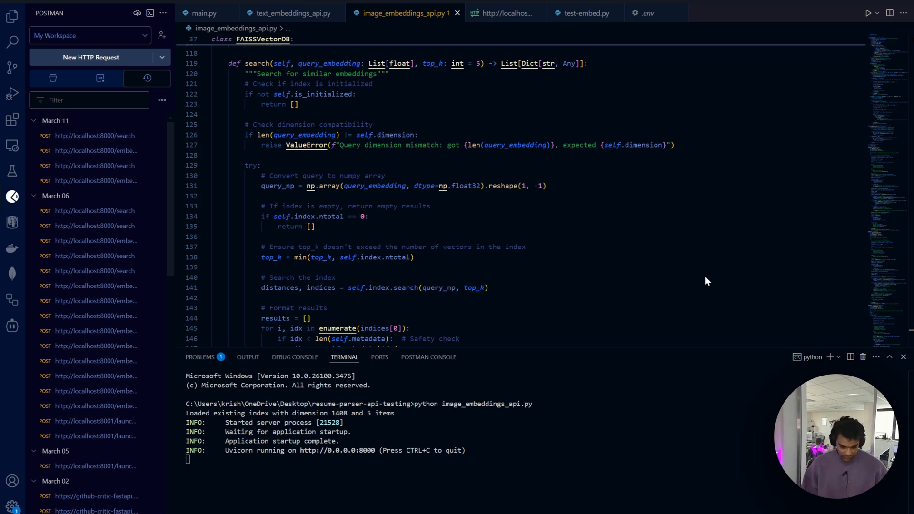
scroll(down, 3)
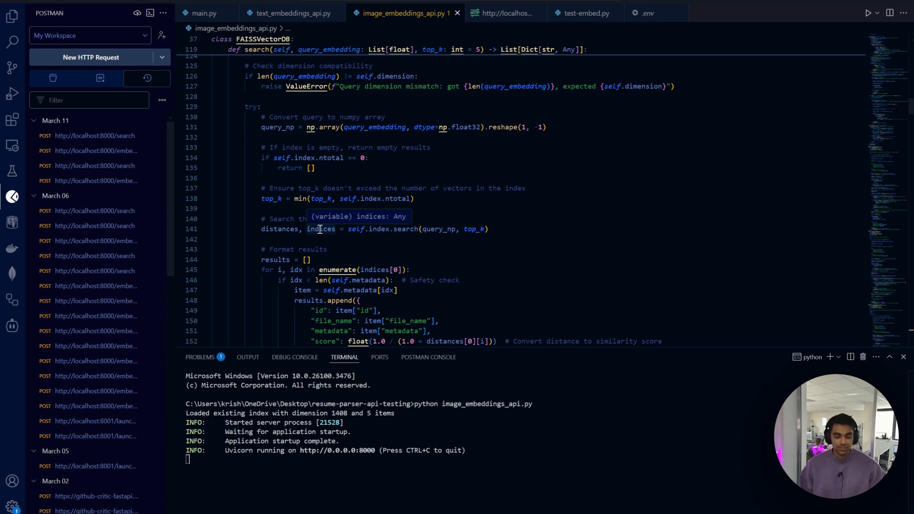
mouse_move(304, 265)
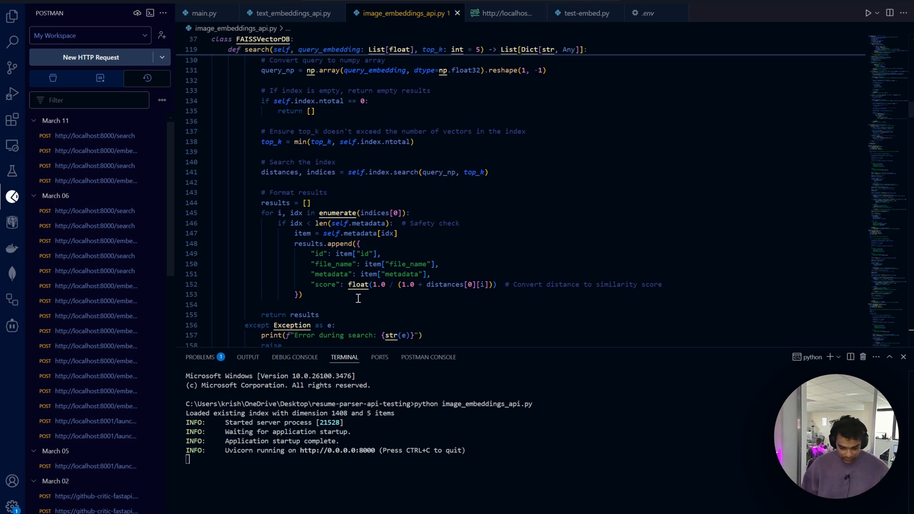
mouse_move(321, 202)
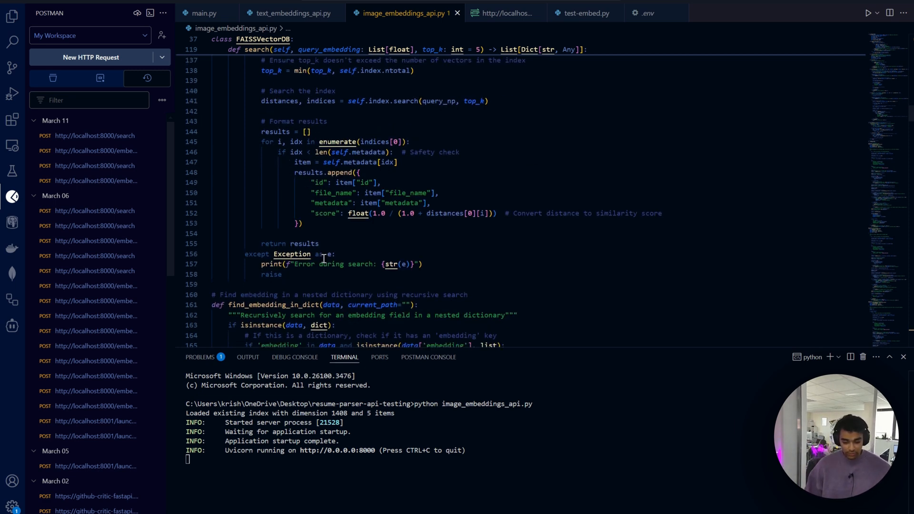
scroll(down, 3)
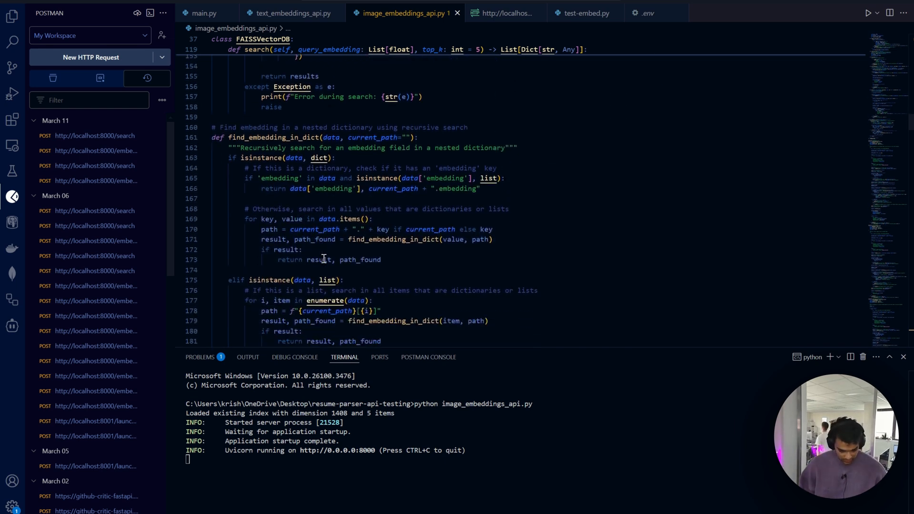
scroll(down, 3)
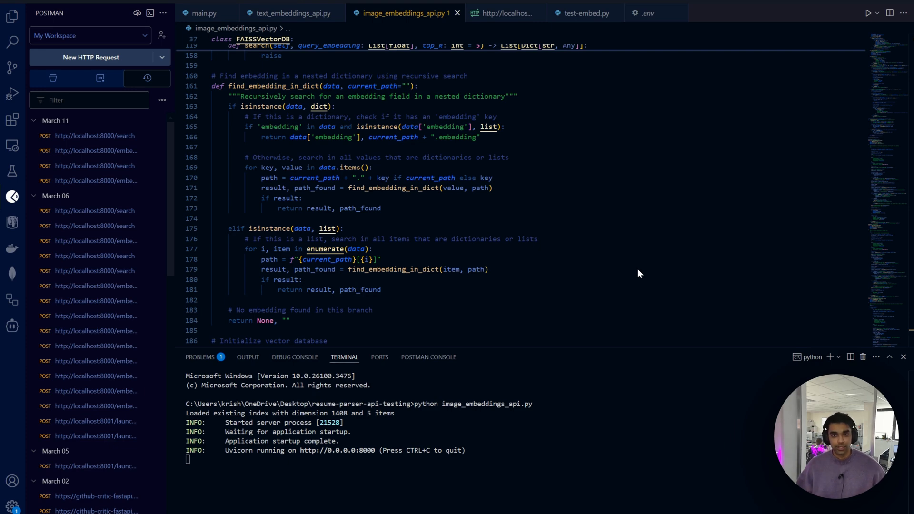
scroll(down, 3)
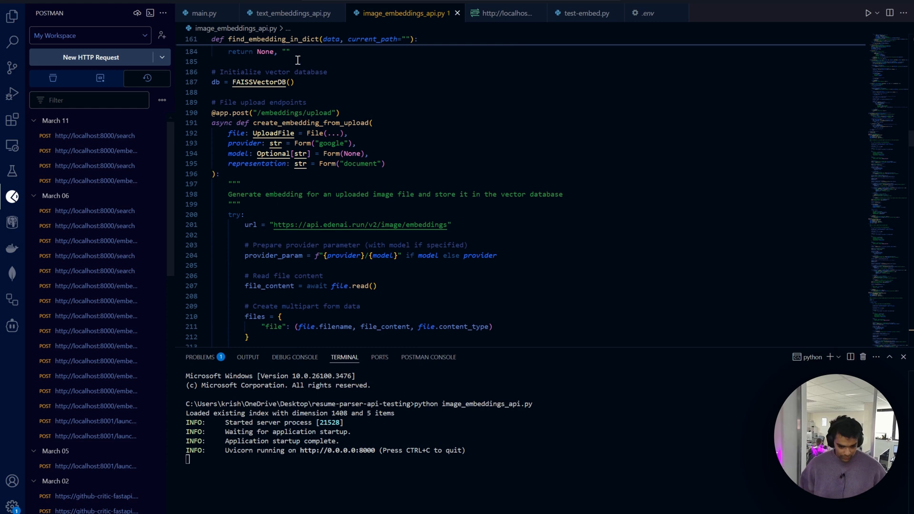
scroll(down, 3)
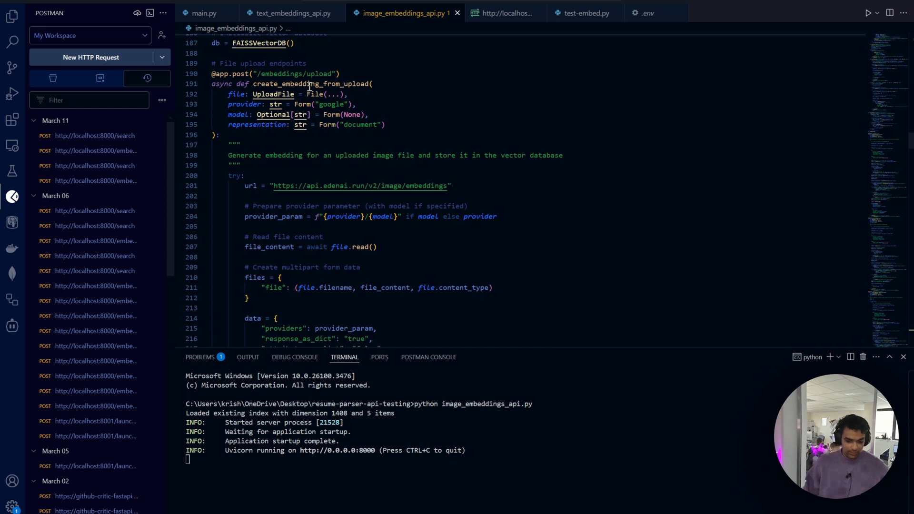
mouse_move(613, 253)
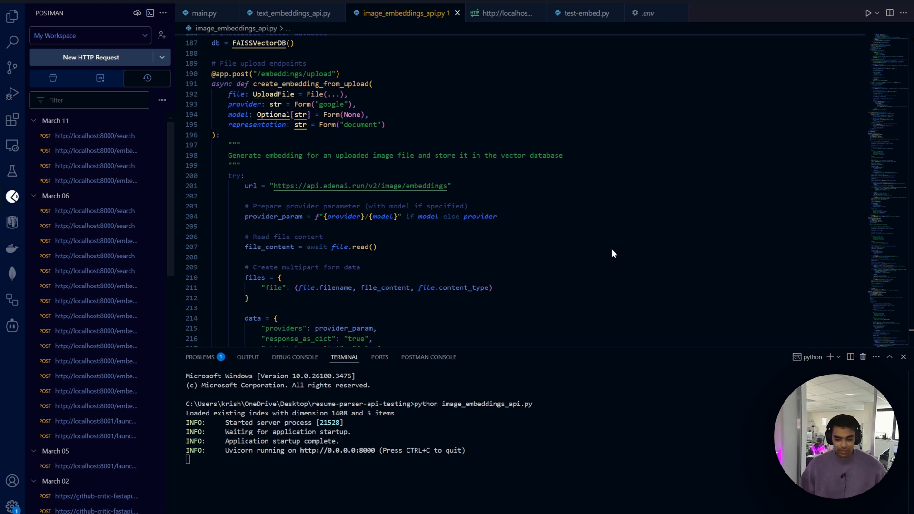
scroll(down, 3)
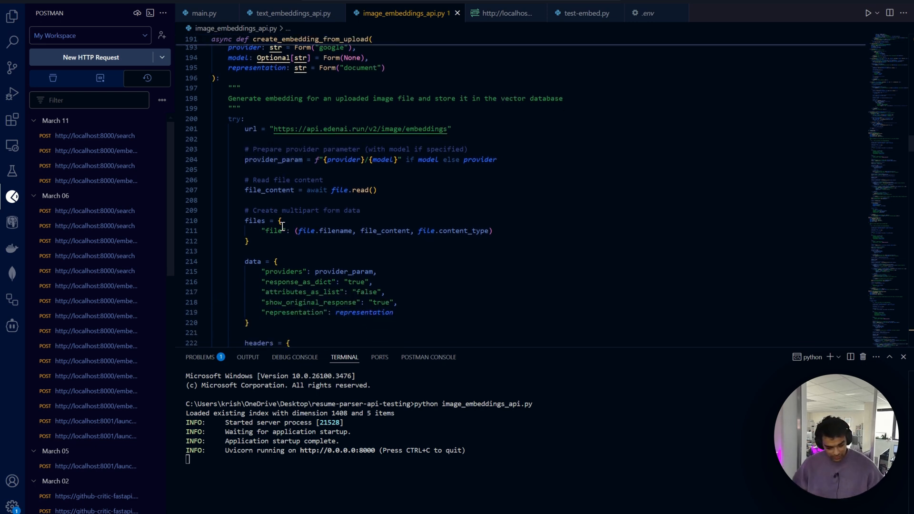
scroll(down, 3)
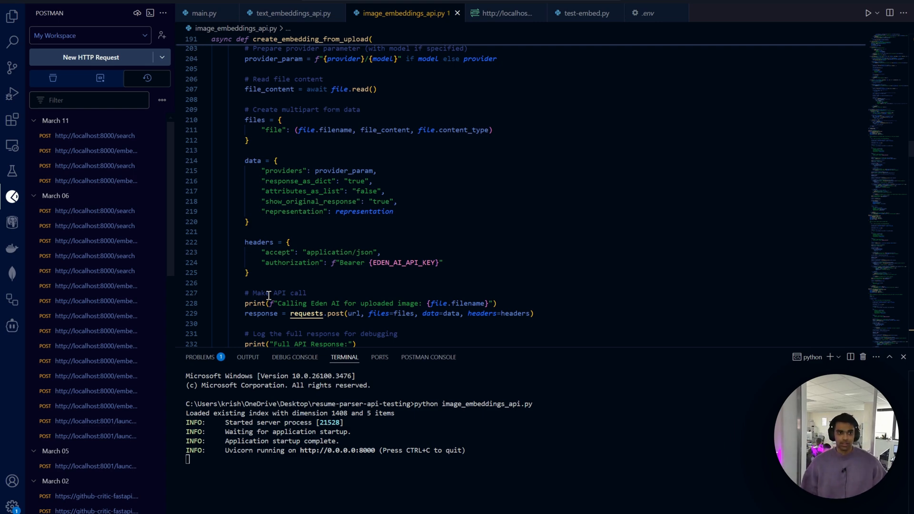
scroll(down, 3)
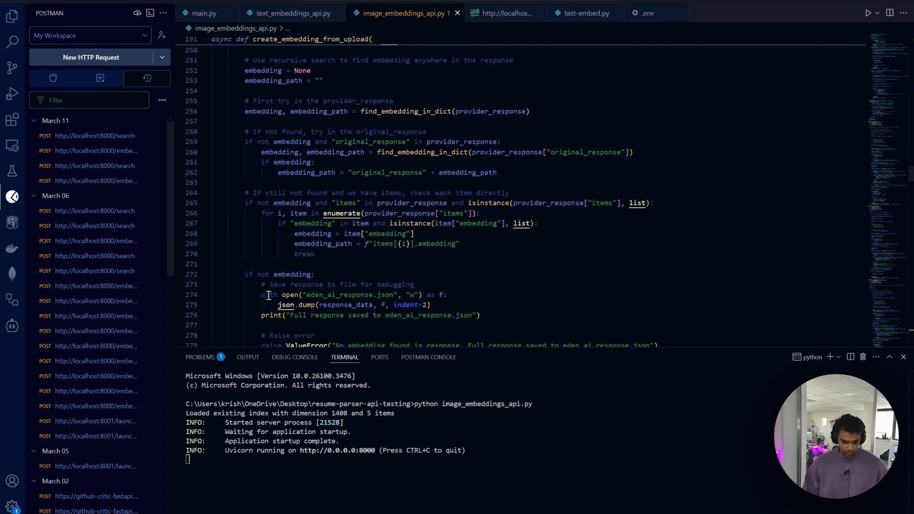
scroll(down, 3)
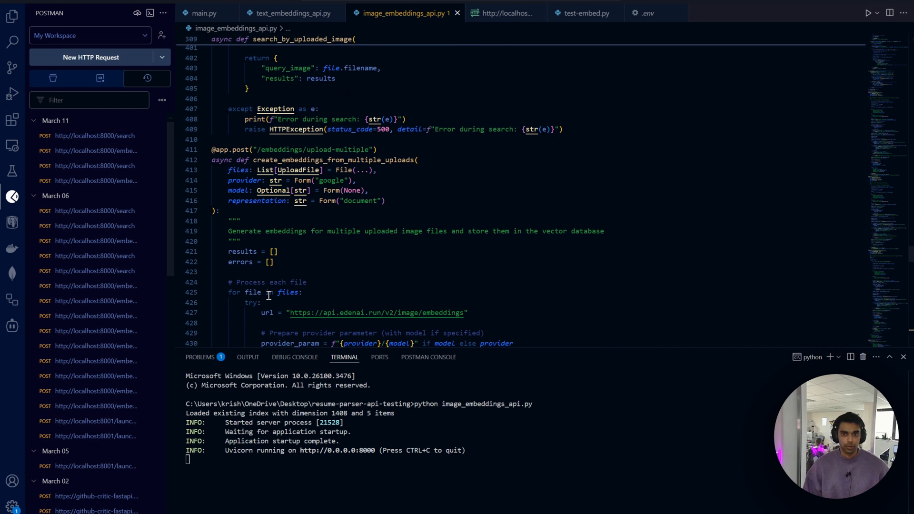
mouse_move(688, 268)
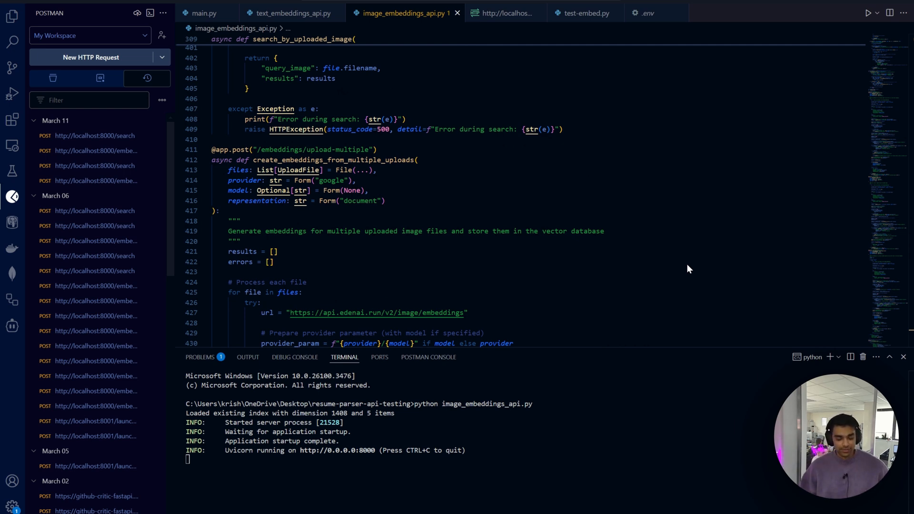
scroll(down, 3)
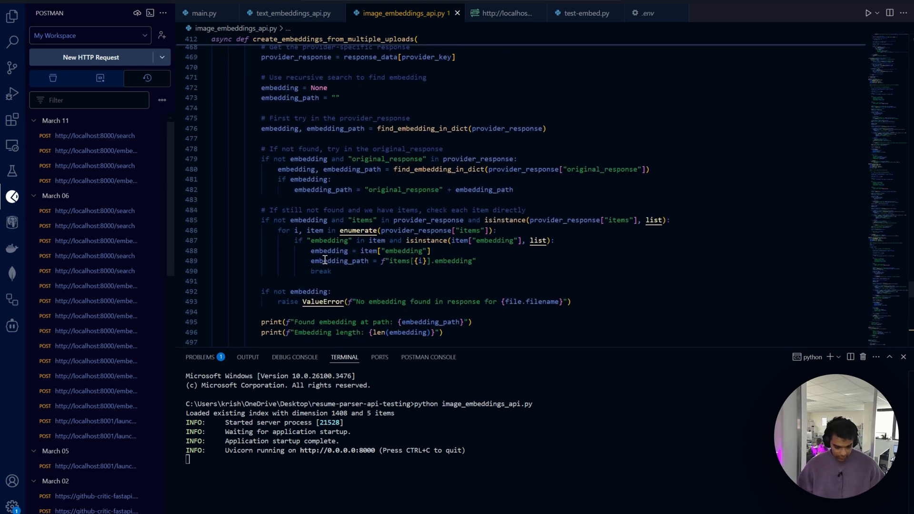
scroll(down, 3)
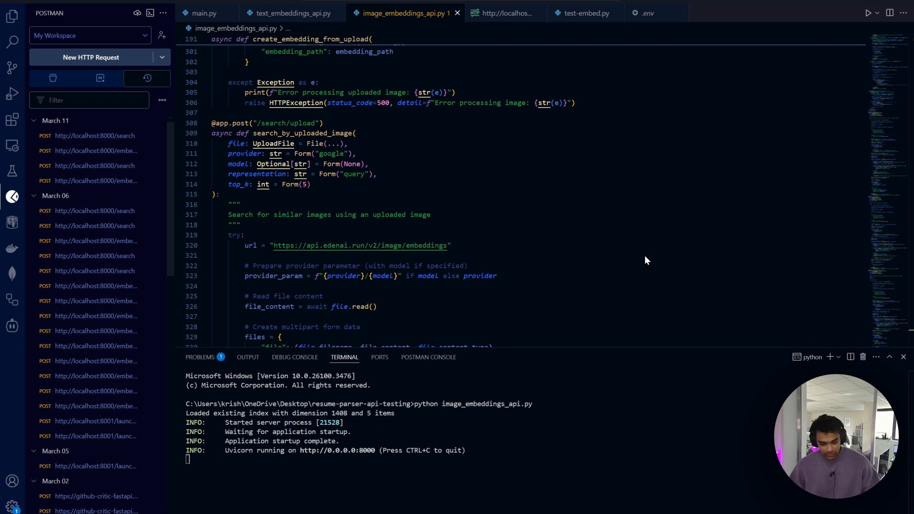
Step: Scroll the output until Uvicorn reports image_embeddings_api.py running on port 8000
scroll(down, 3)
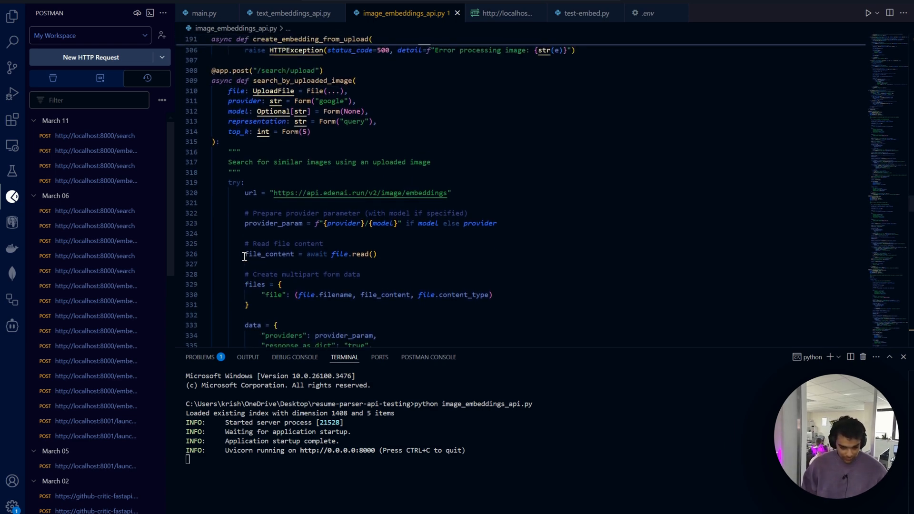
scroll(down, 3)
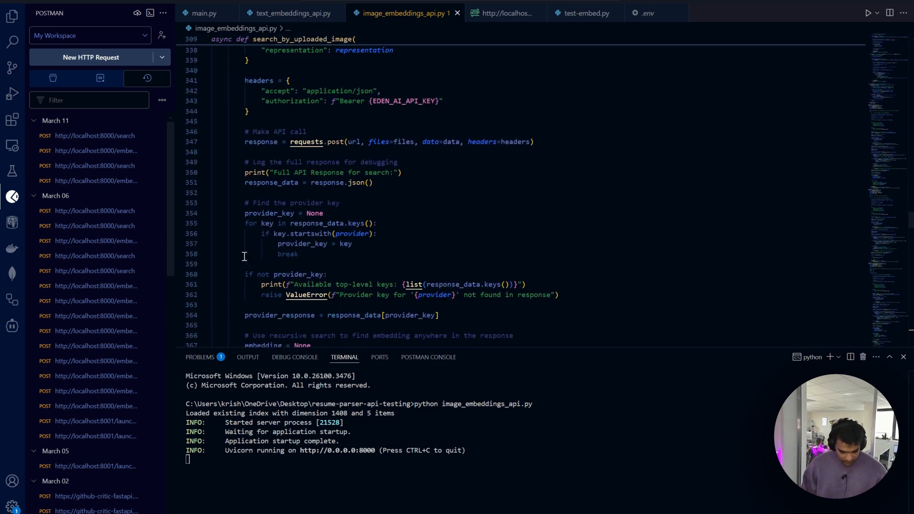
scroll(down, 3)
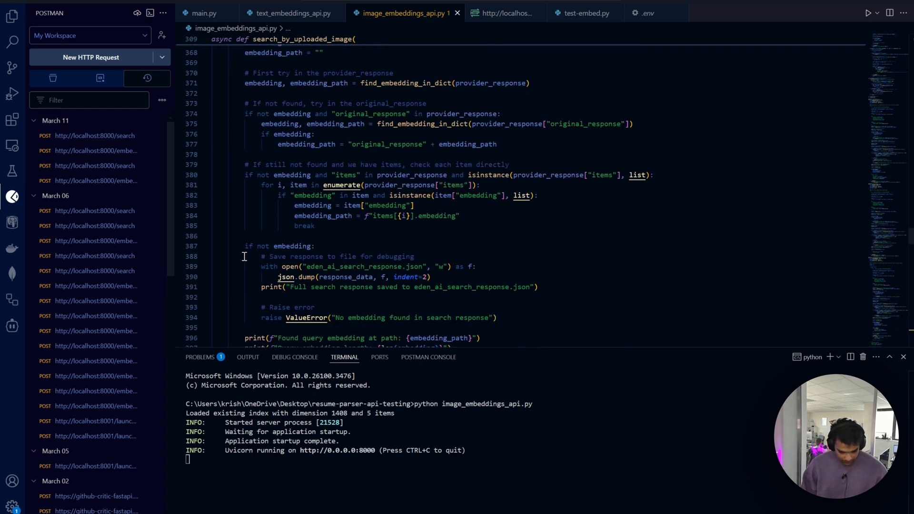
scroll(down, 3)
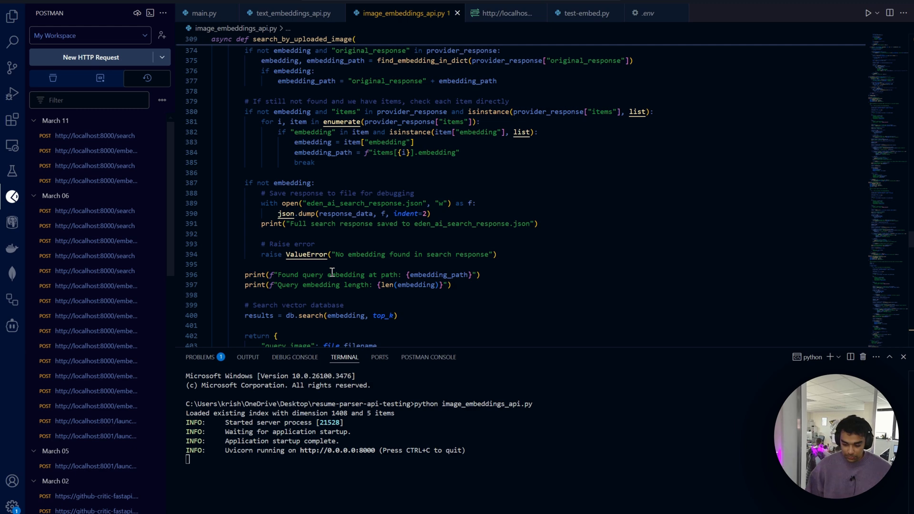
scroll(down, 3)
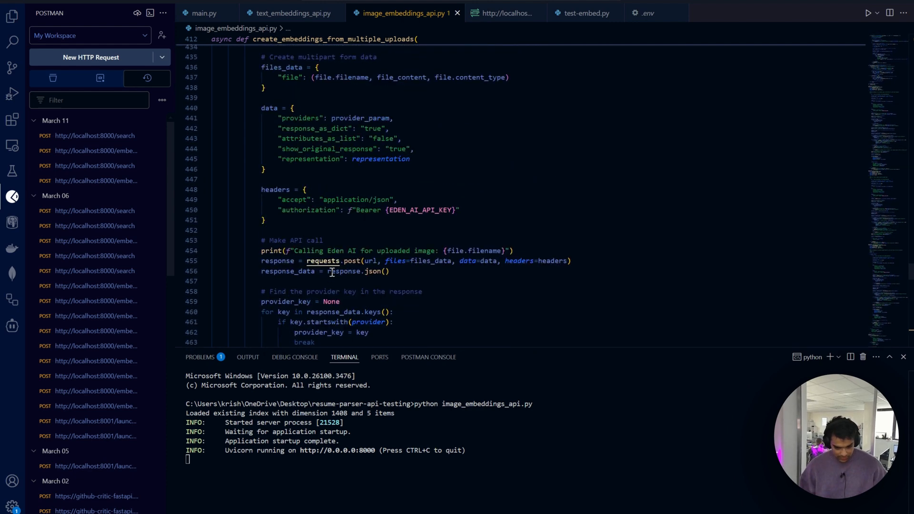
scroll(down, 3)
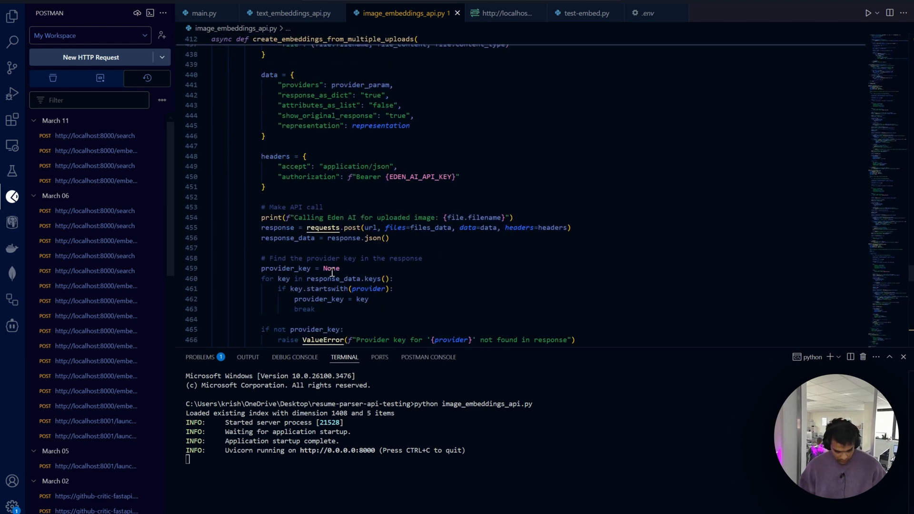
scroll(down, 3)
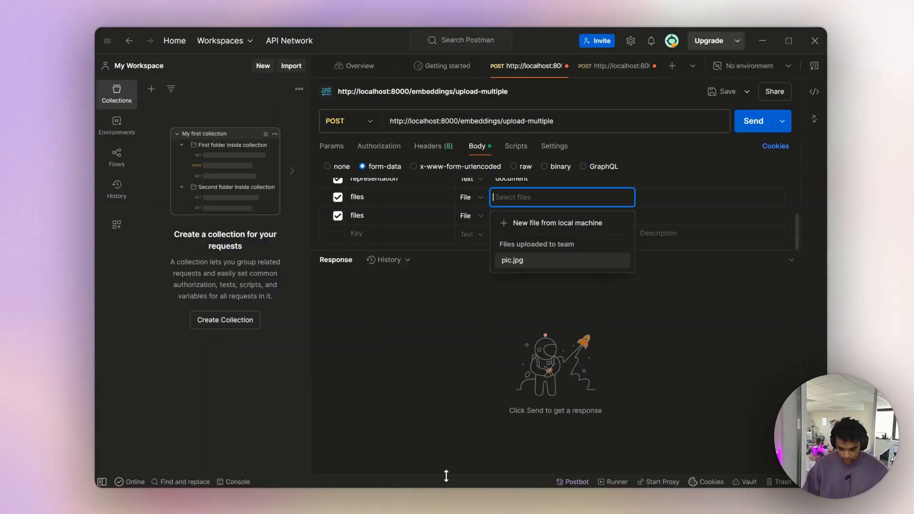
Step: Remove the old pic.jpg from the first files field of the form-data body
click(433, 365)
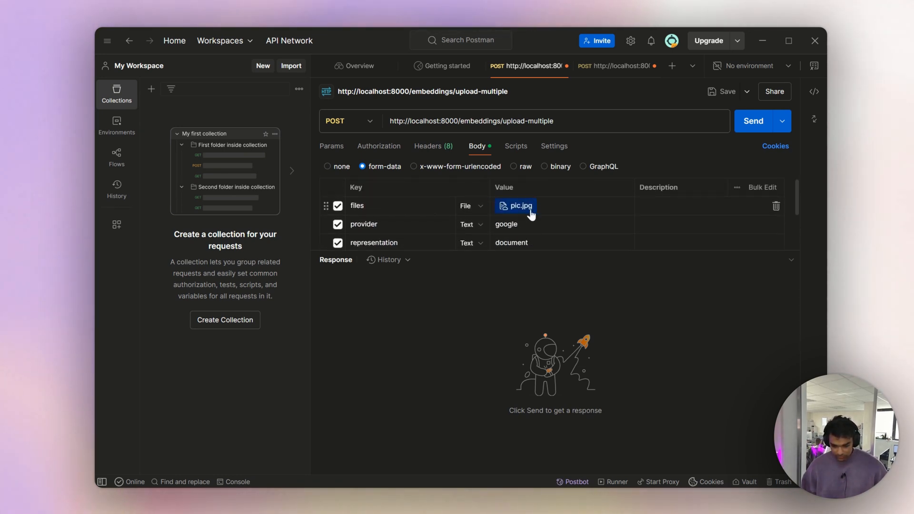
click(516, 206)
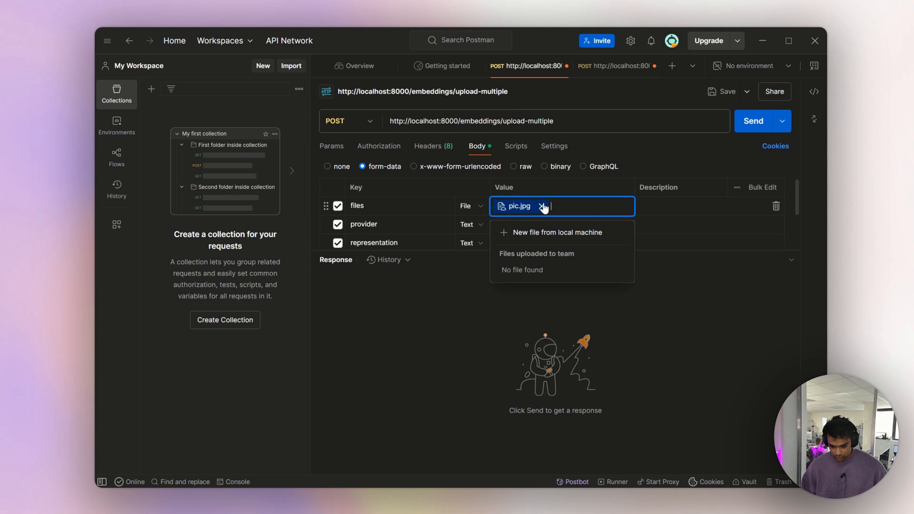
click(543, 206)
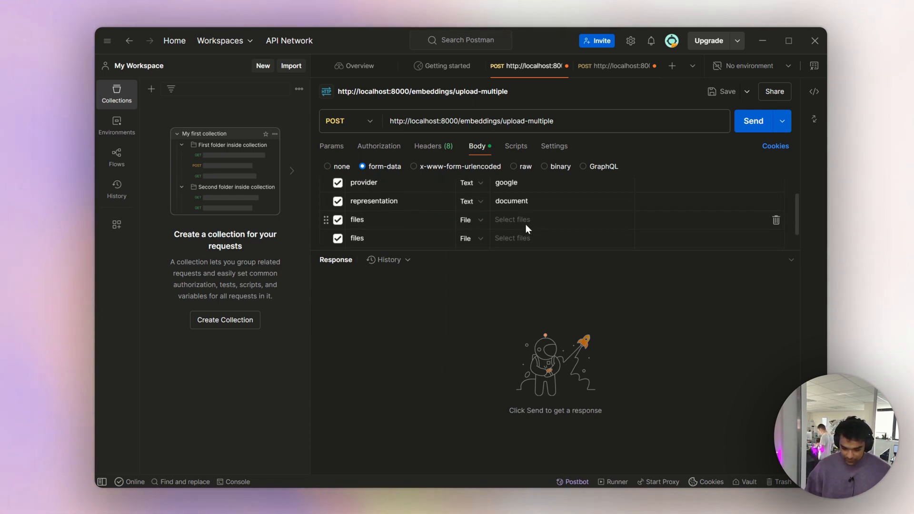
Step: Attach two local images plus pic.jpg across the files fields
click(512, 220)
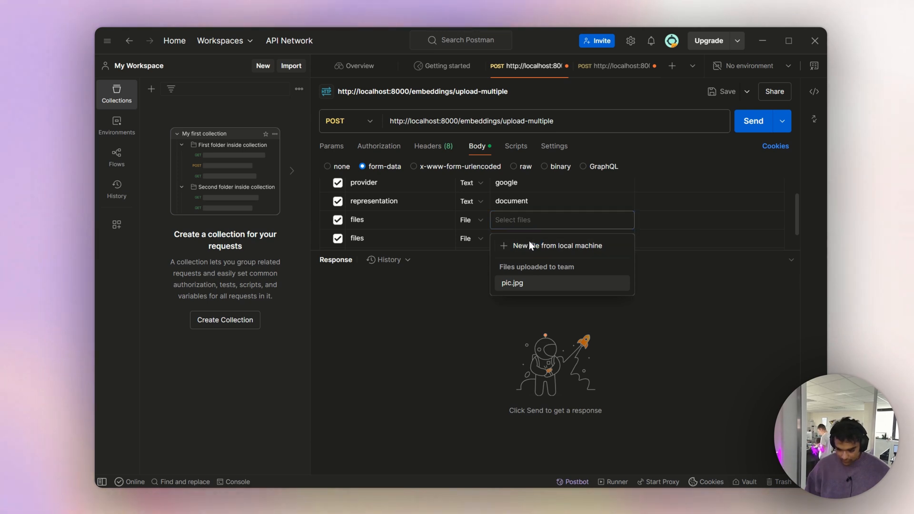
mouse_move(156, 182)
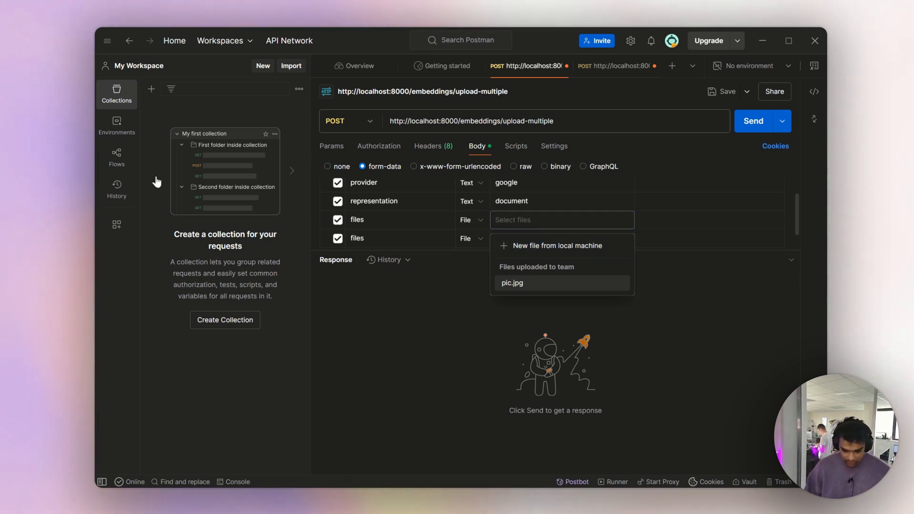
mouse_move(337, 228)
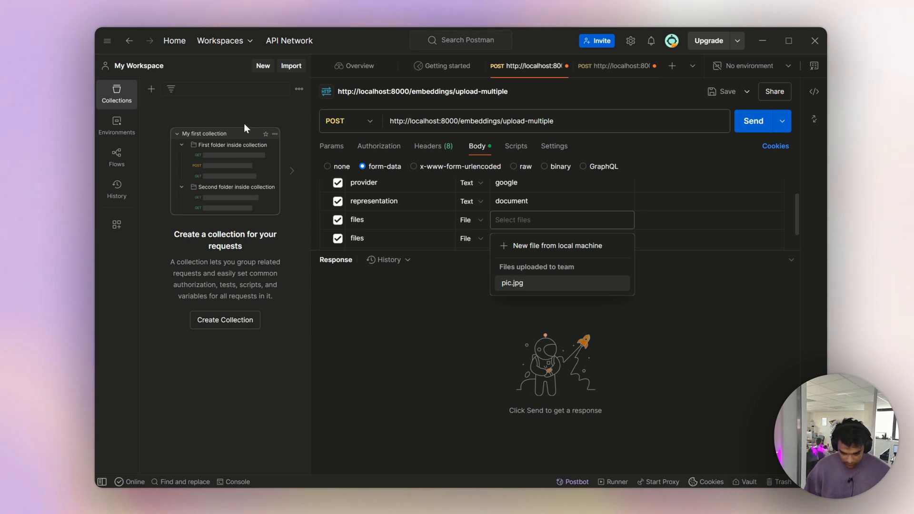
click(513, 283)
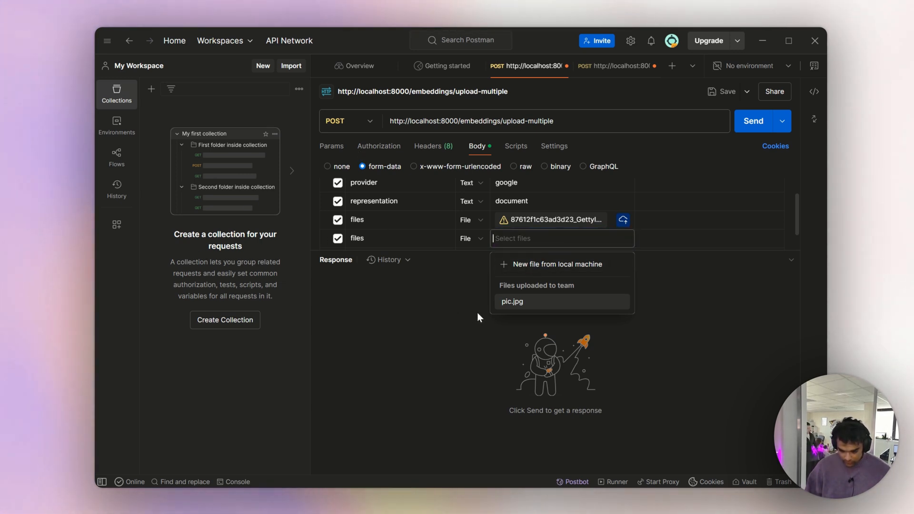
click(512, 302)
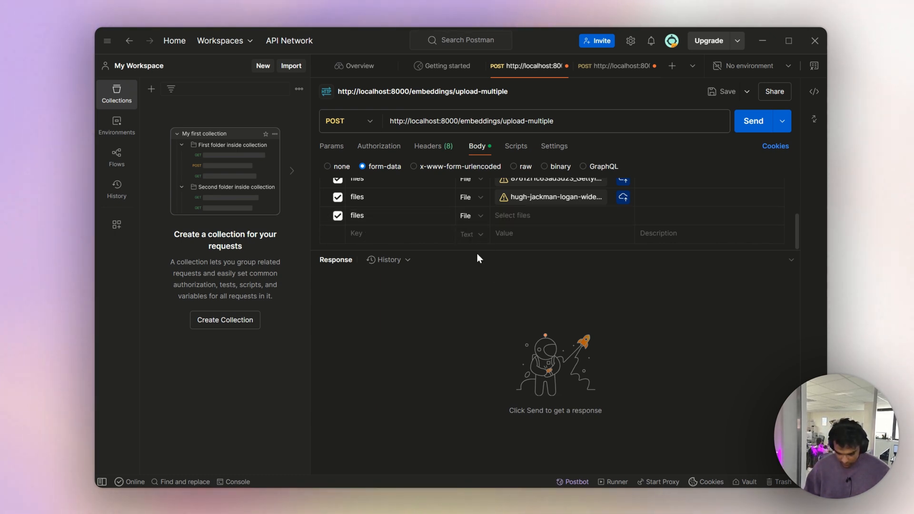
click(561, 215)
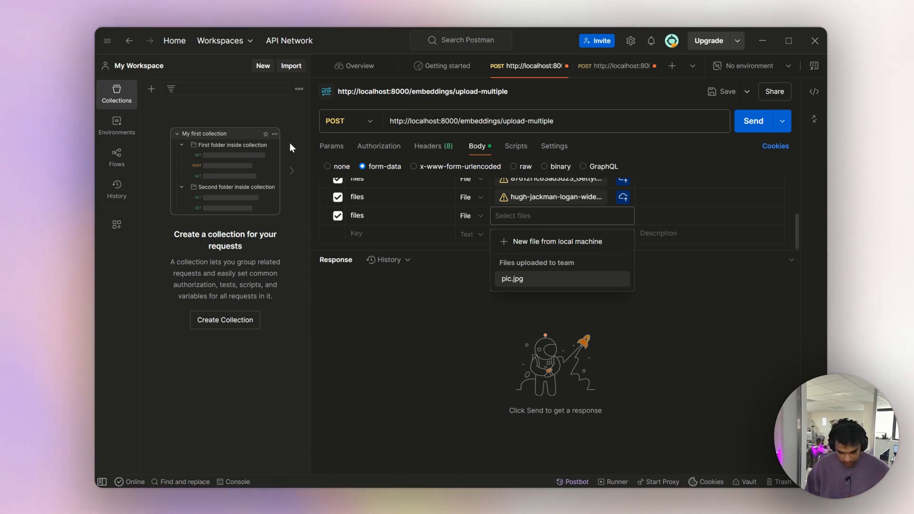
click(511, 279)
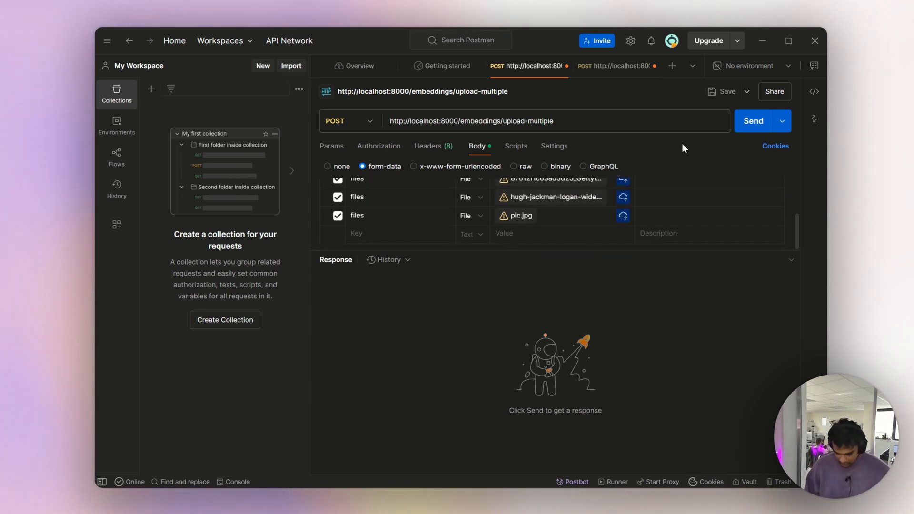
Step: Send the upload-multiple request and get 200 OK for all three images
click(753, 121)
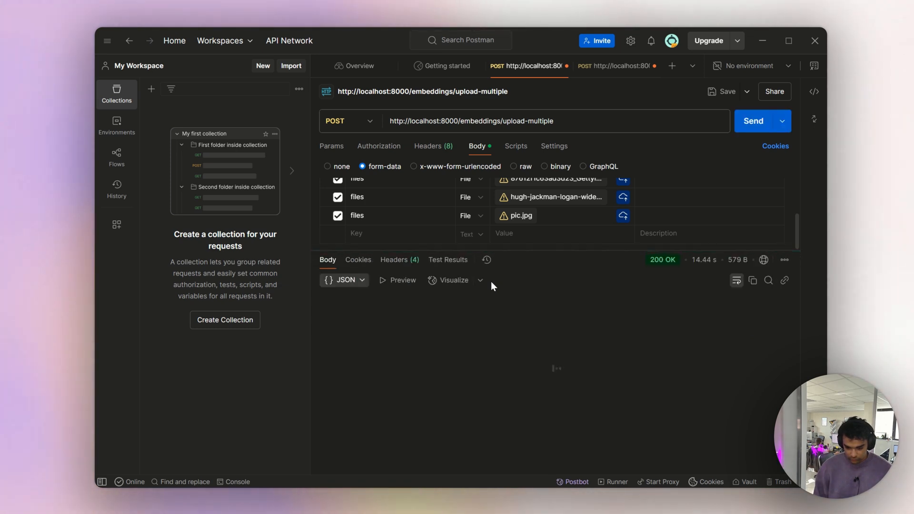
click(753, 120)
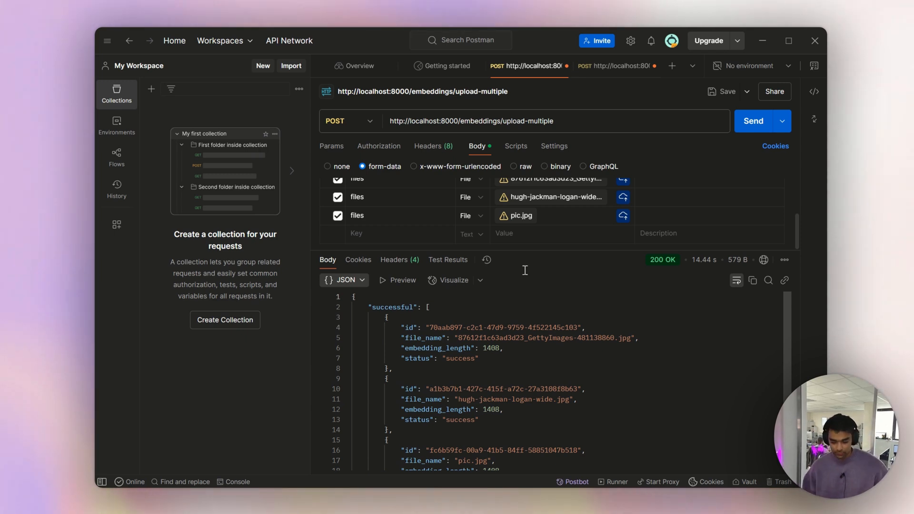
mouse_move(611, 65)
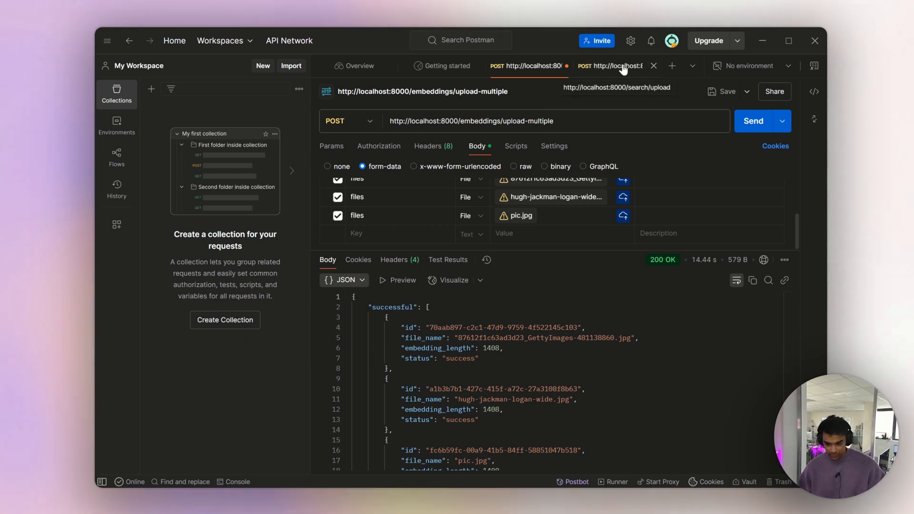
Step: Open the search/upload request's form-data body with file, provider, representation and top_k
click(609, 65)
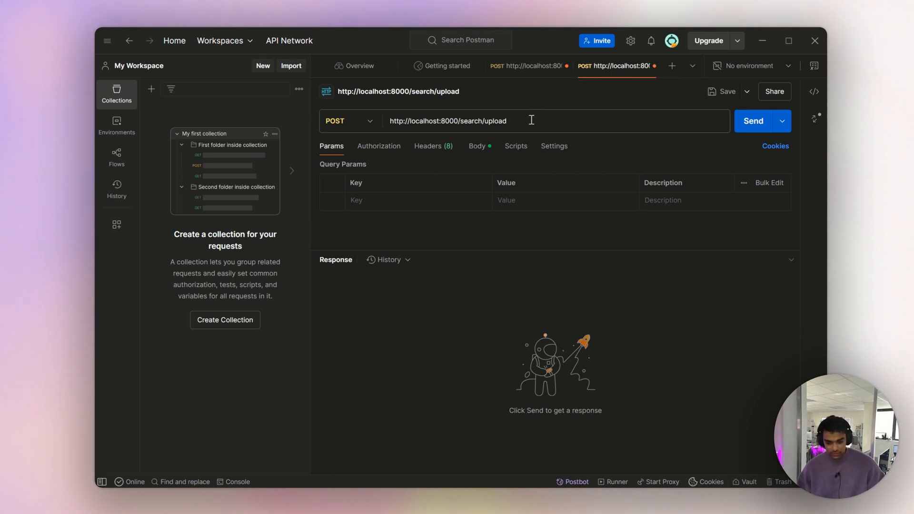
mouse_move(520, 114)
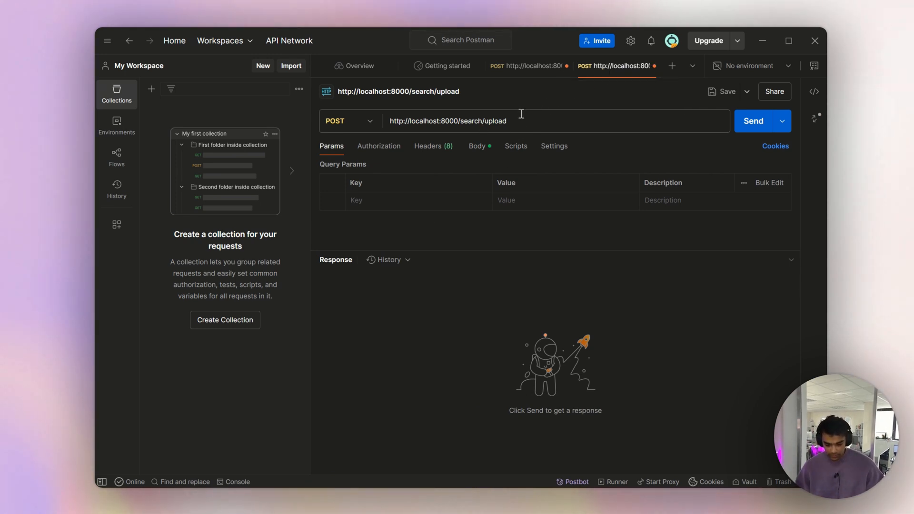
click(476, 145)
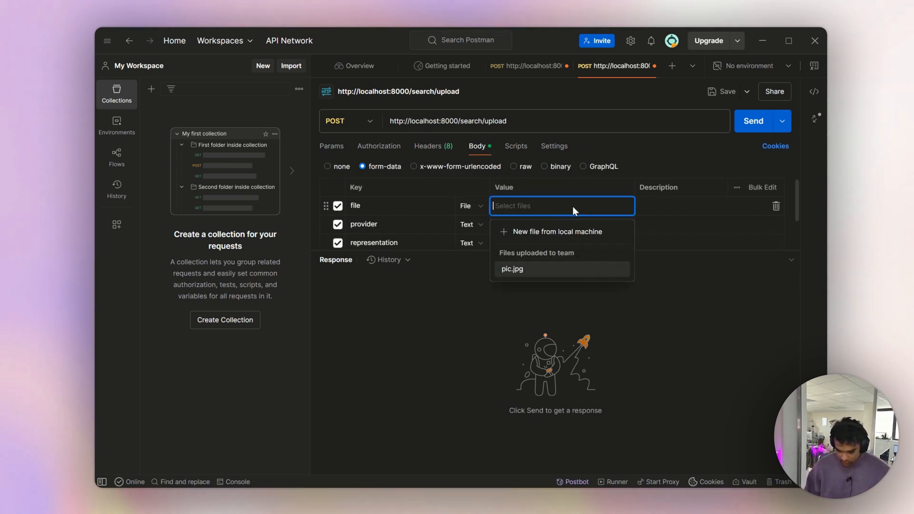
mouse_move(552, 233)
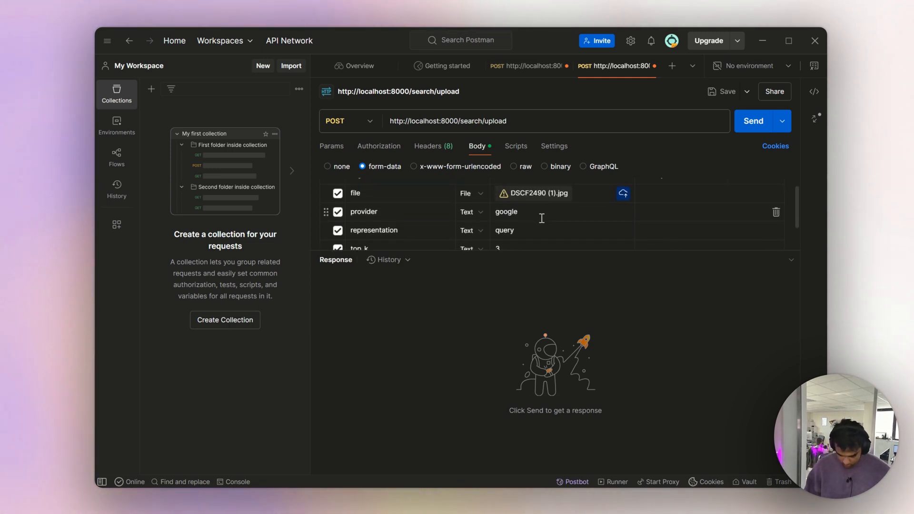
scroll(down, 3)
text(2)
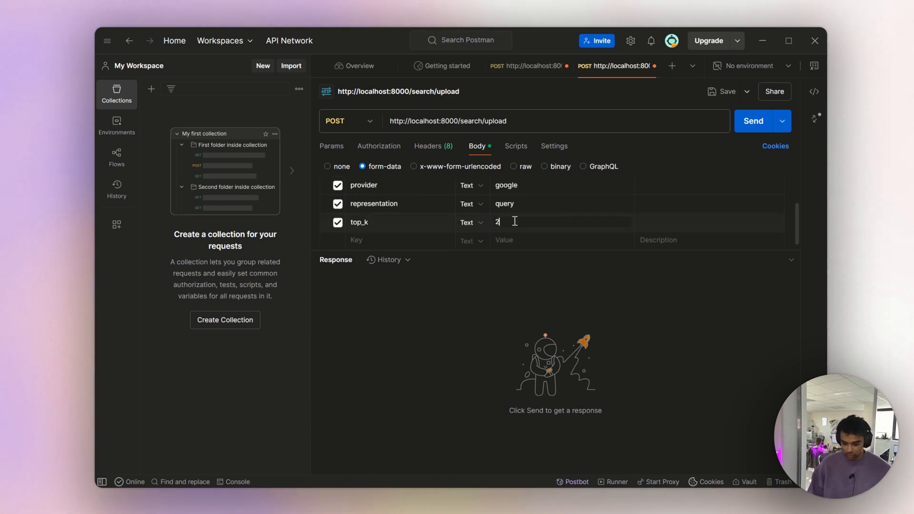
mouse_move(752, 121)
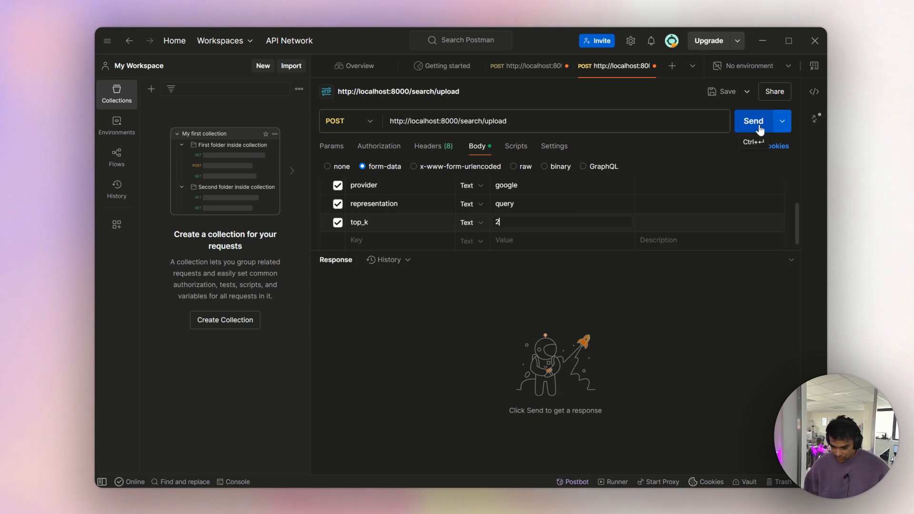
Step: Send the search query and review the two pic.jpg matches scoring about 0.629
click(753, 121)
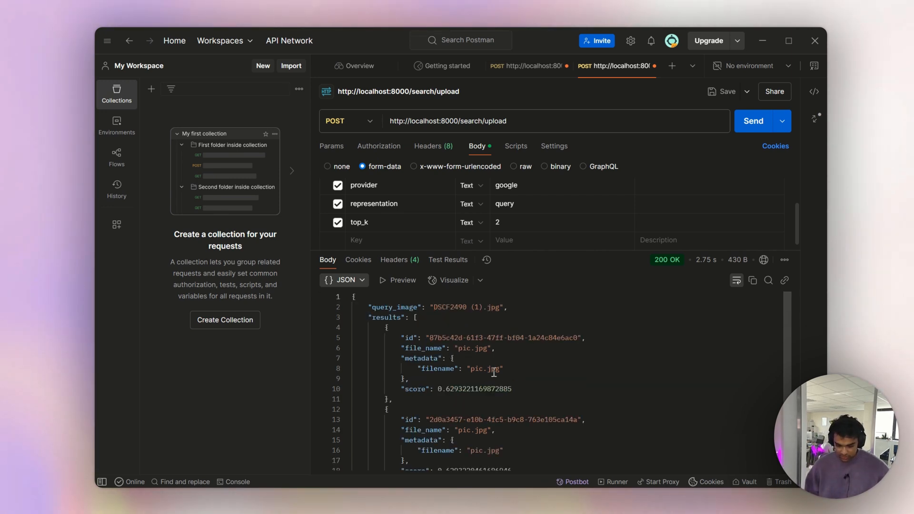
scroll(down, 3)
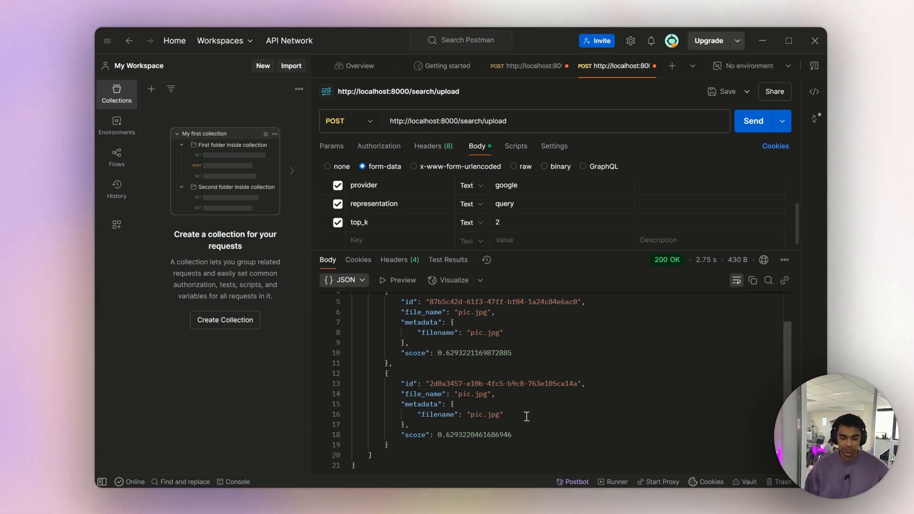